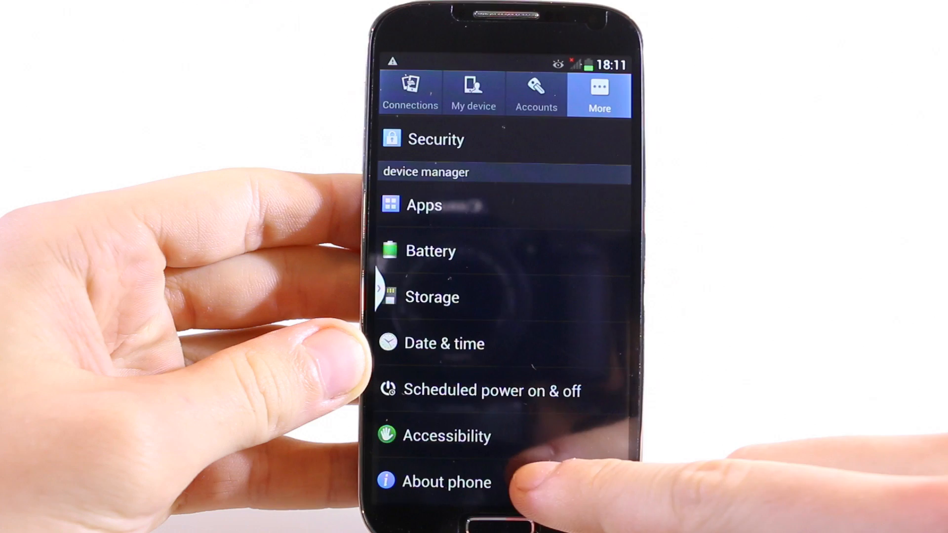
In About phone, tap Build number repeatedly until Developer options unlock.
click(446, 482)
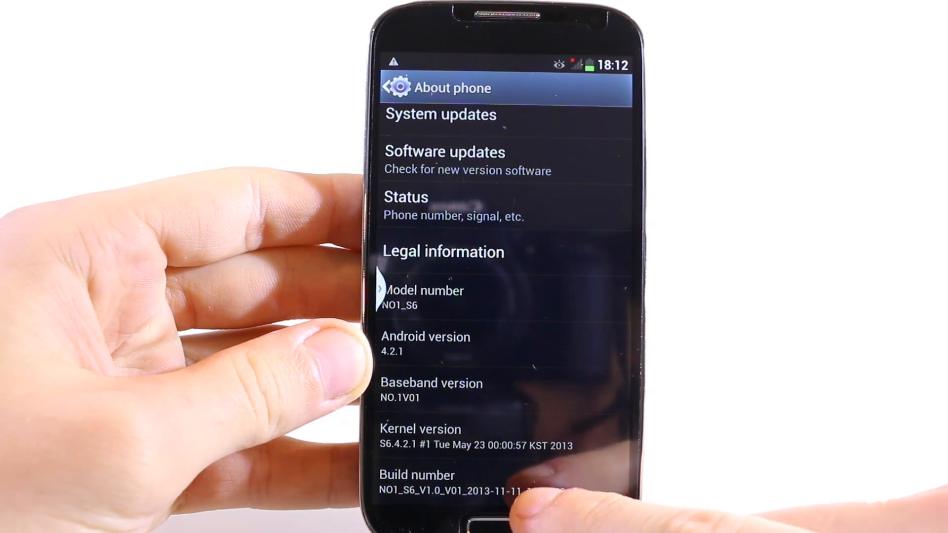
click(435, 478)
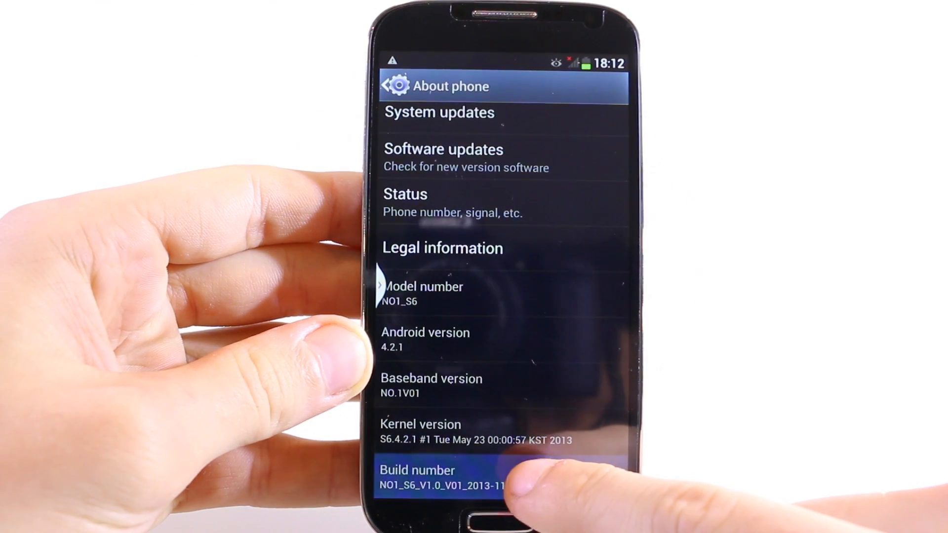
click(417, 478)
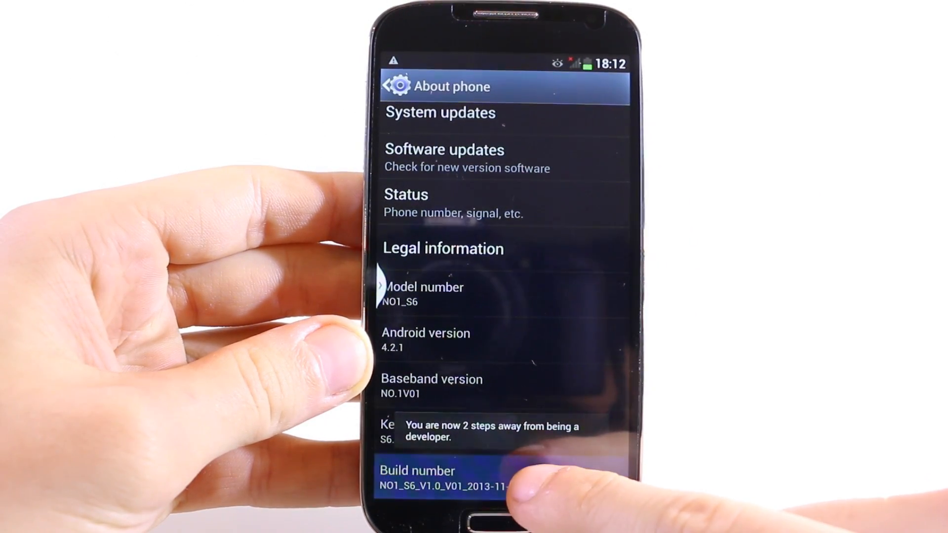
click(417, 478)
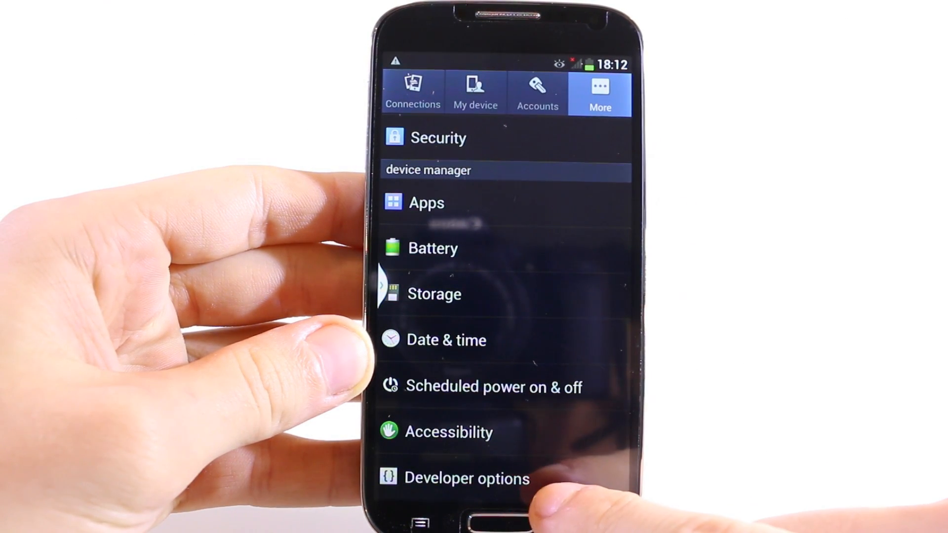
In Developer options, enable USB debugging and confirm the Allow USB debugging warning.
click(465, 478)
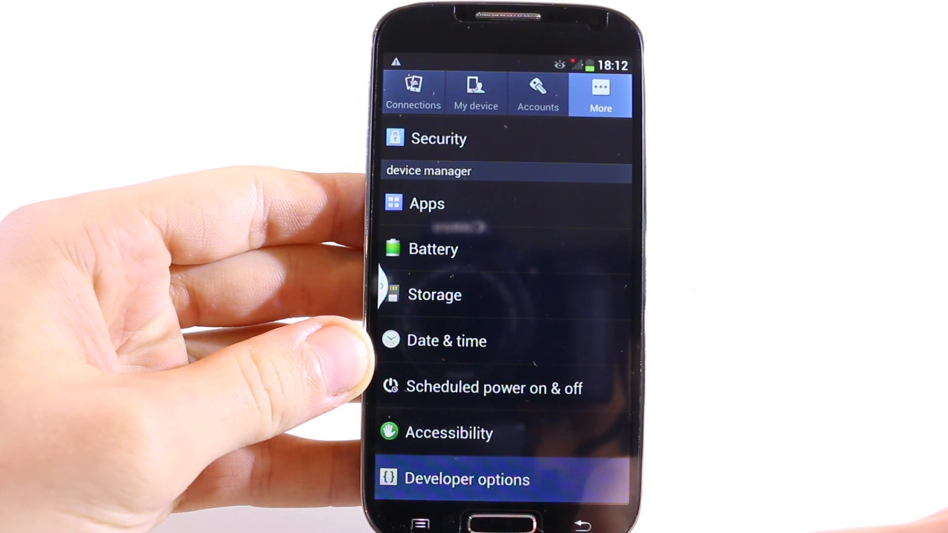
click(465, 479)
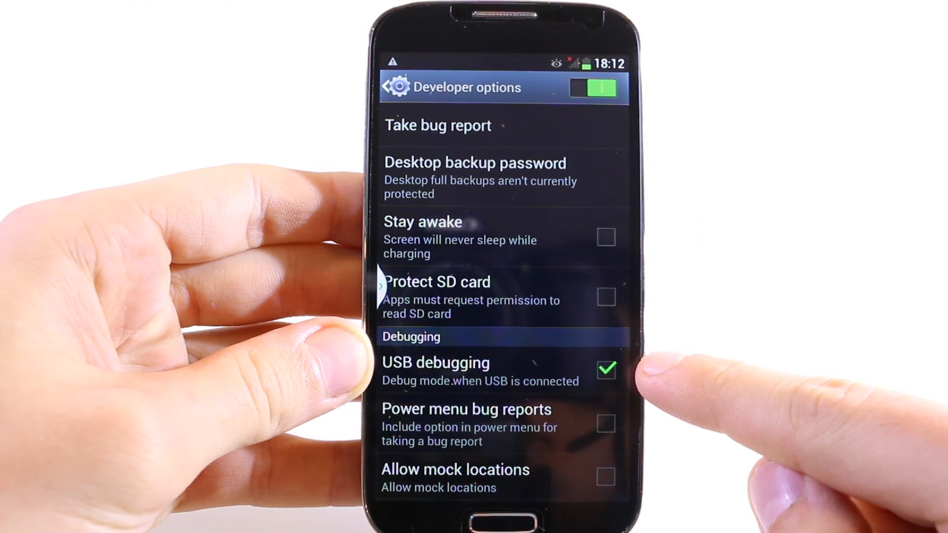
click(606, 373)
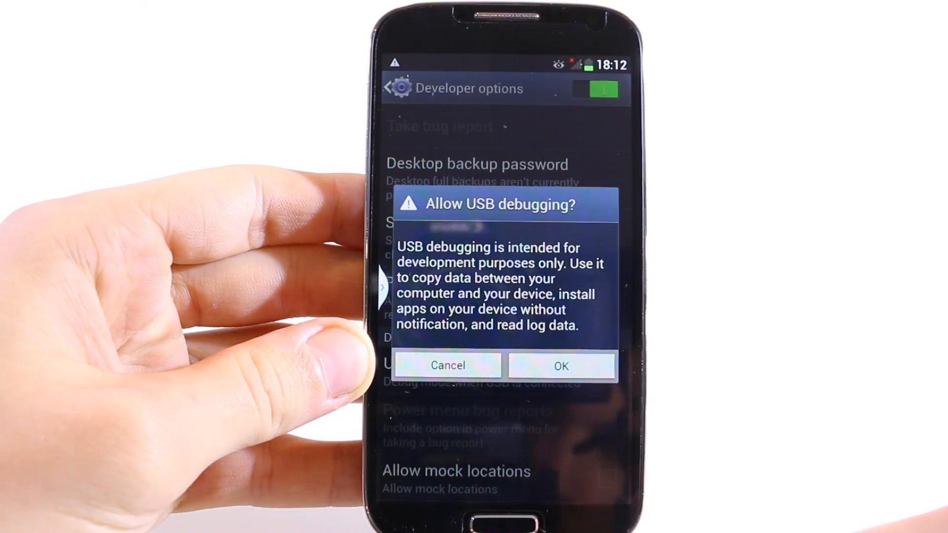
click(561, 365)
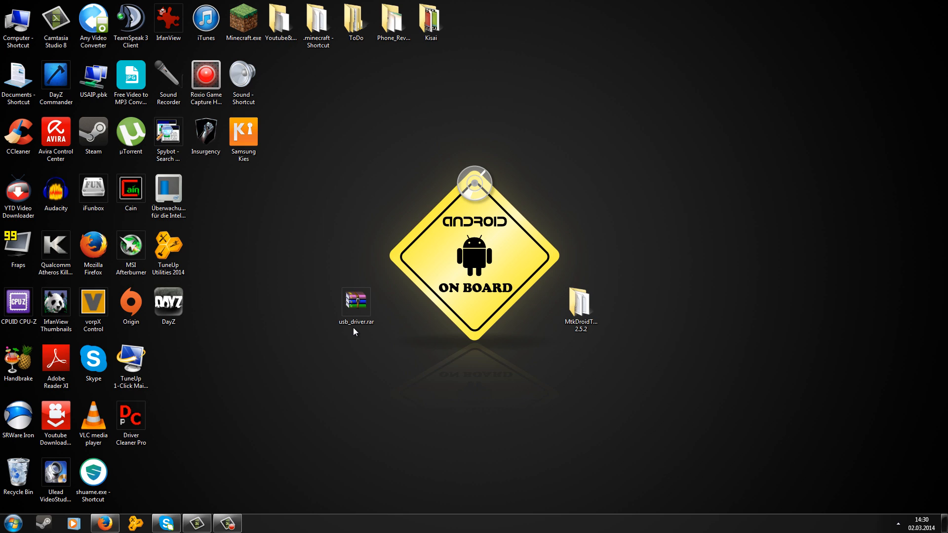
click(580, 308)
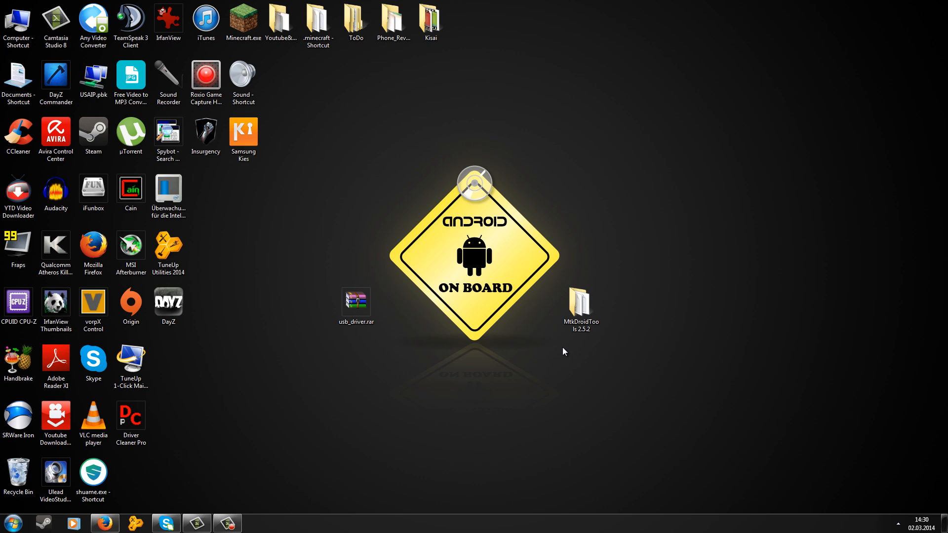
click(580, 309)
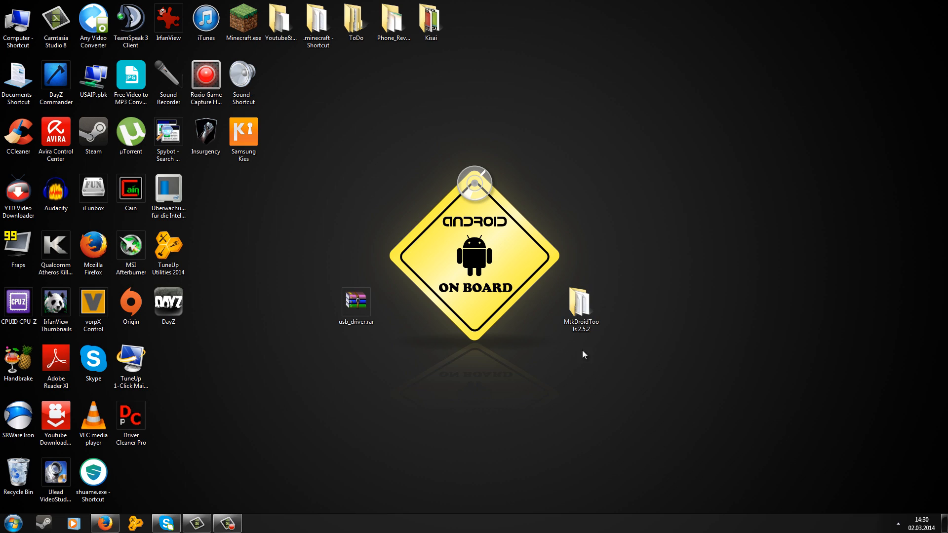
mouse_move(569, 361)
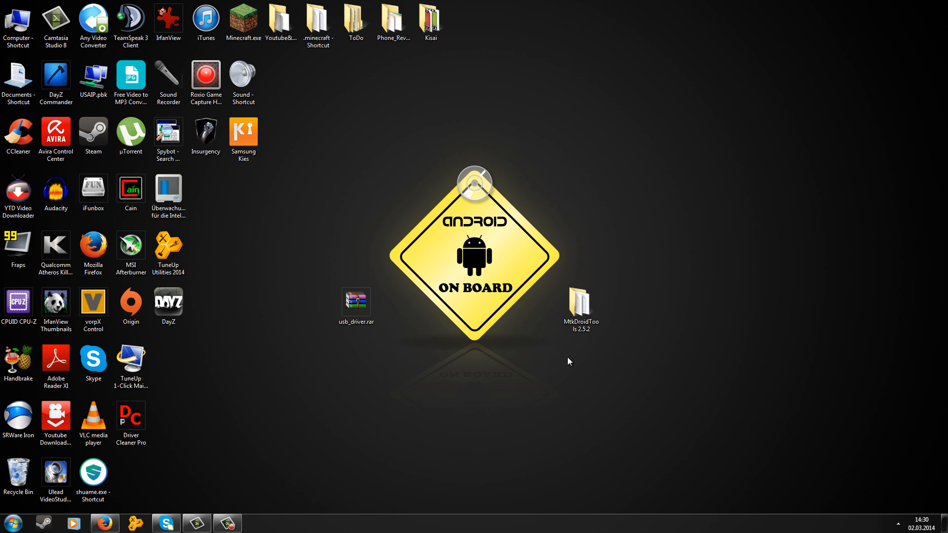
mouse_move(566, 361)
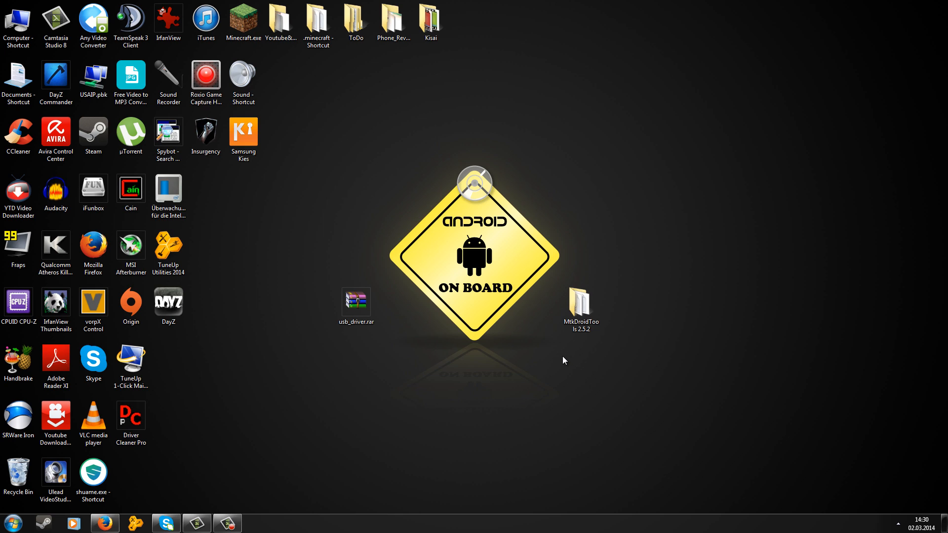
mouse_move(495, 358)
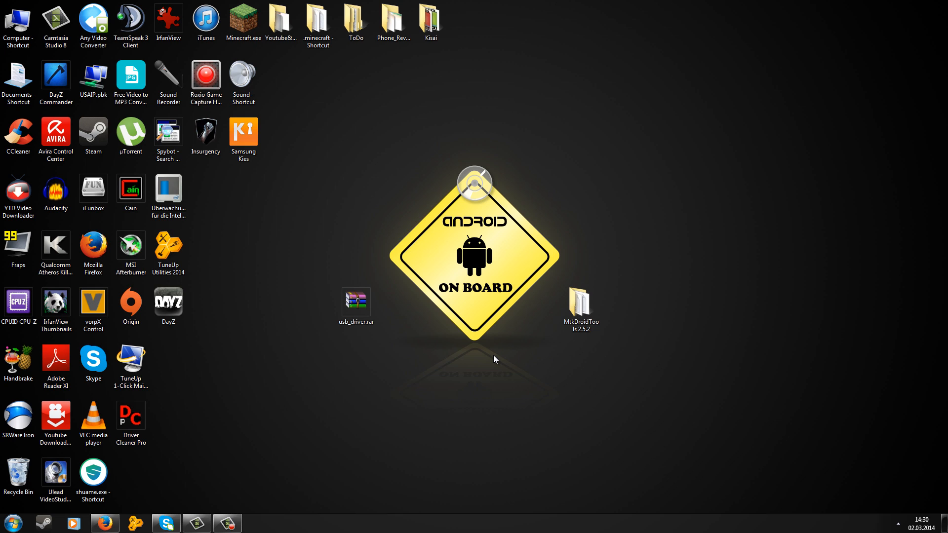
mouse_move(491, 358)
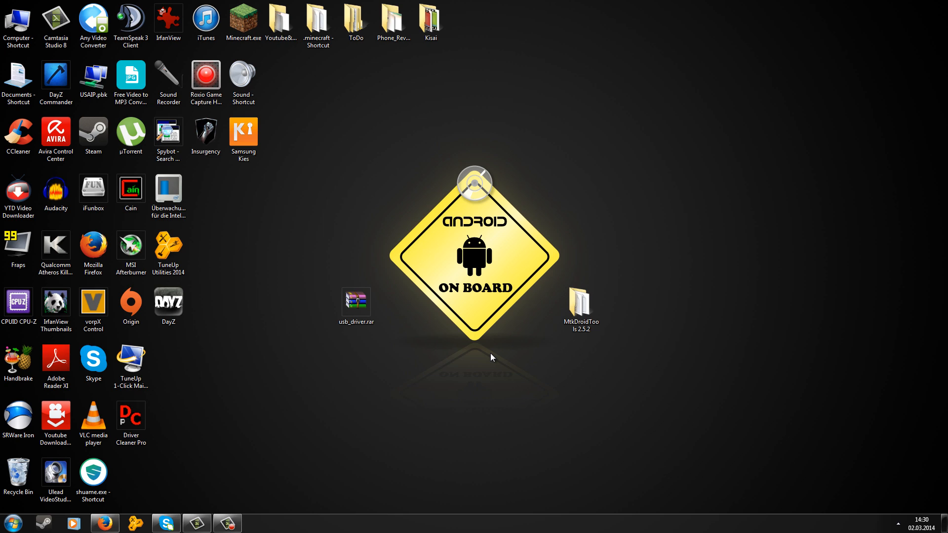
click(357, 303)
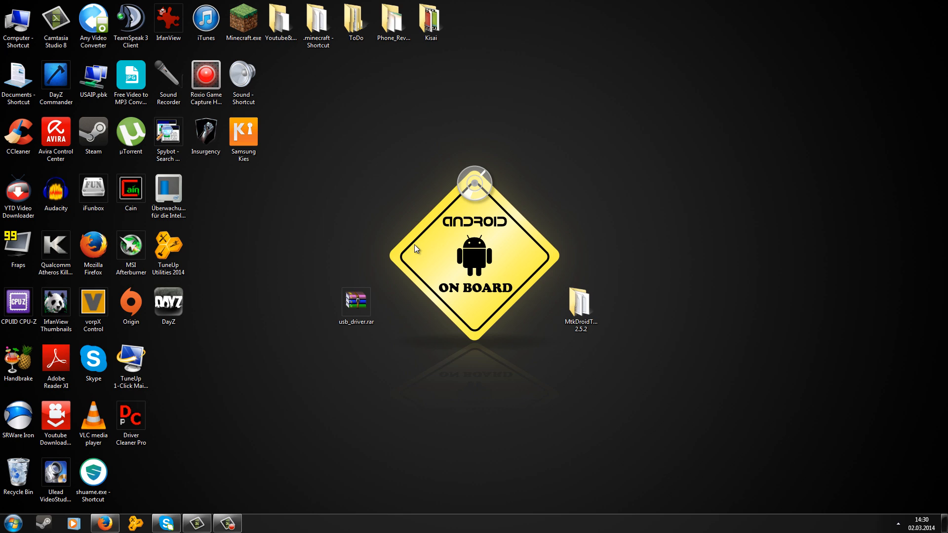
mouse_move(368, 160)
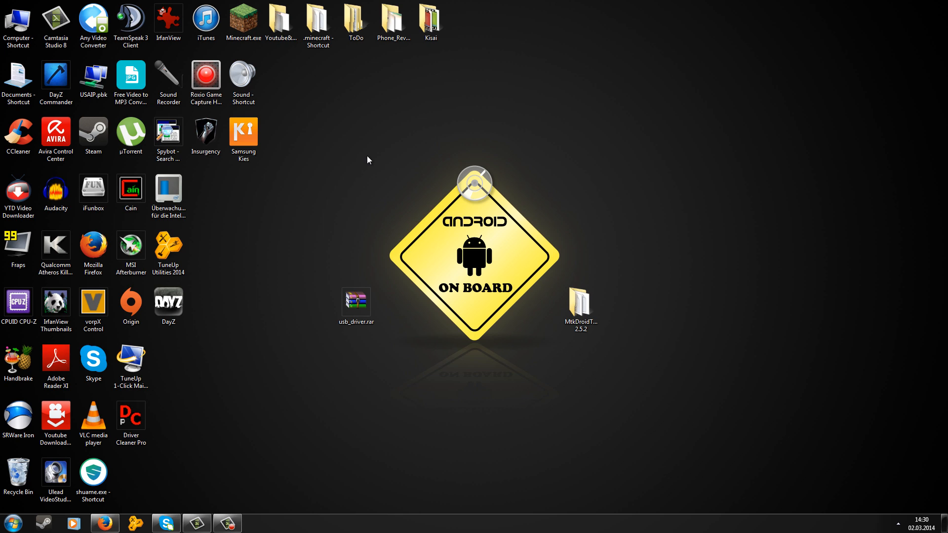
click(355, 305)
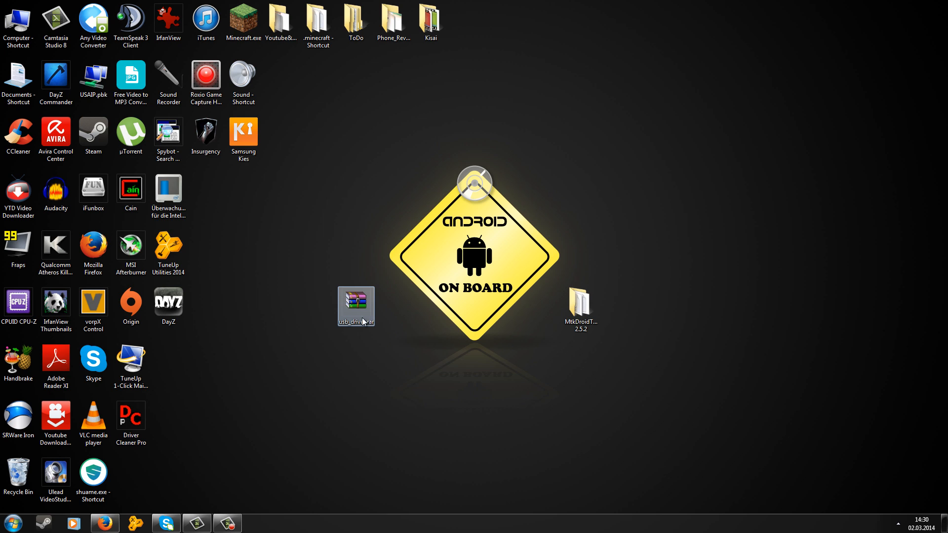
Extract usb_driver.rar to the desktop with WinRAR's Extract Here.
right_click(355, 307)
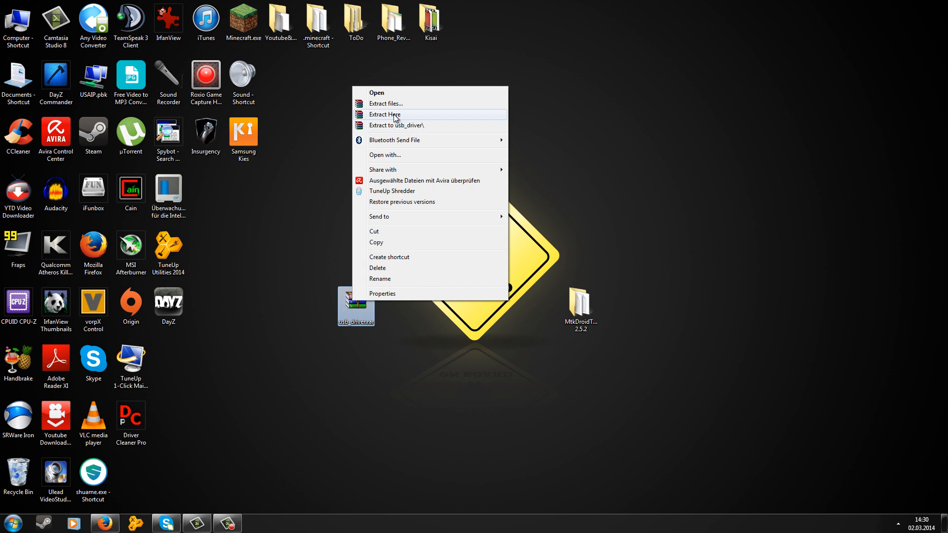
click(385, 114)
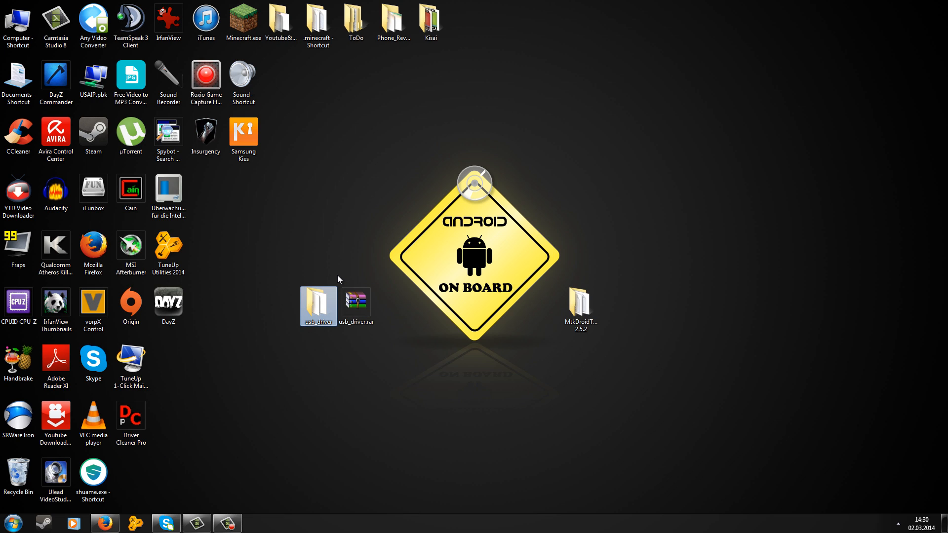
click(319, 306)
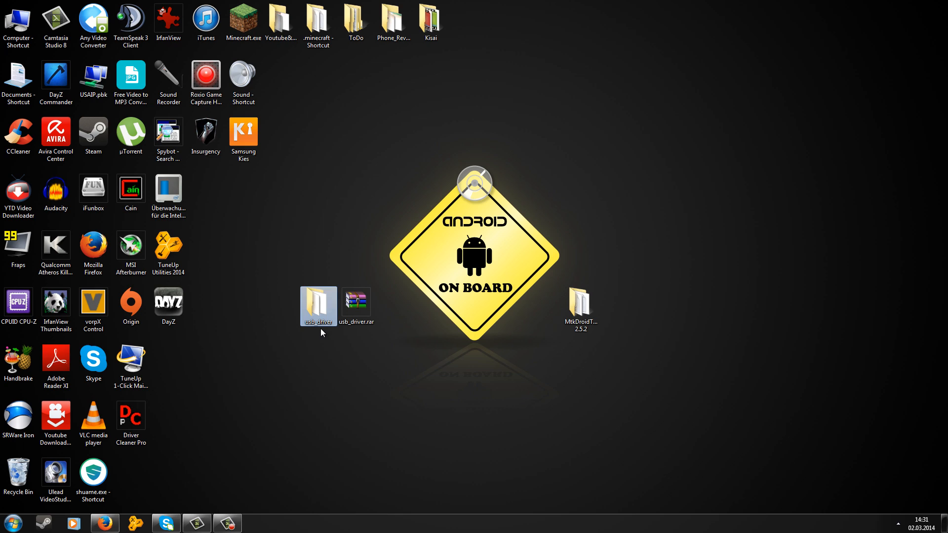
mouse_move(319, 305)
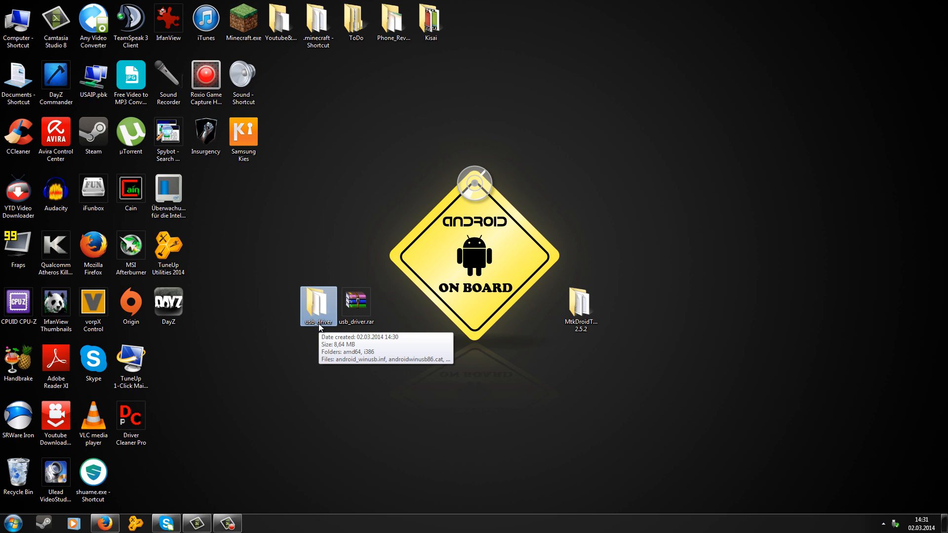
mouse_move(516, 343)
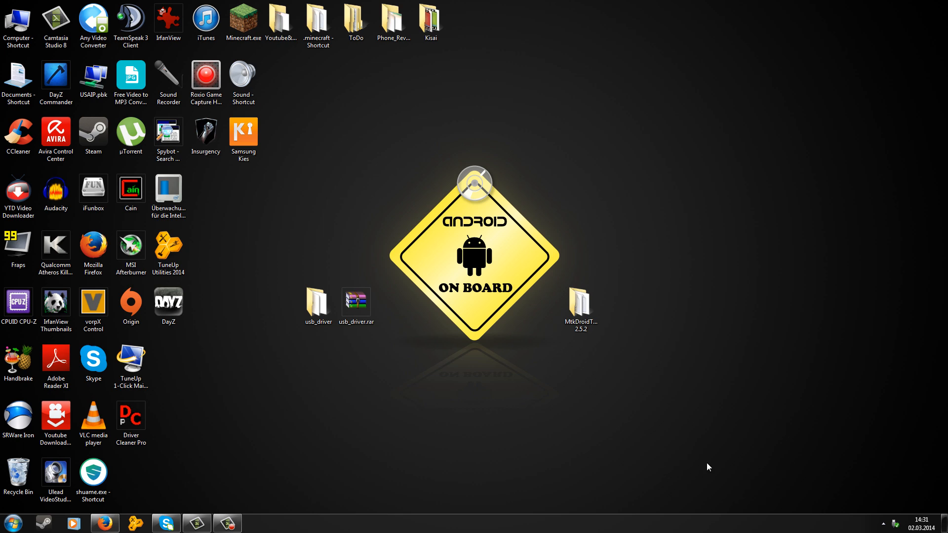
mouse_move(851, 484)
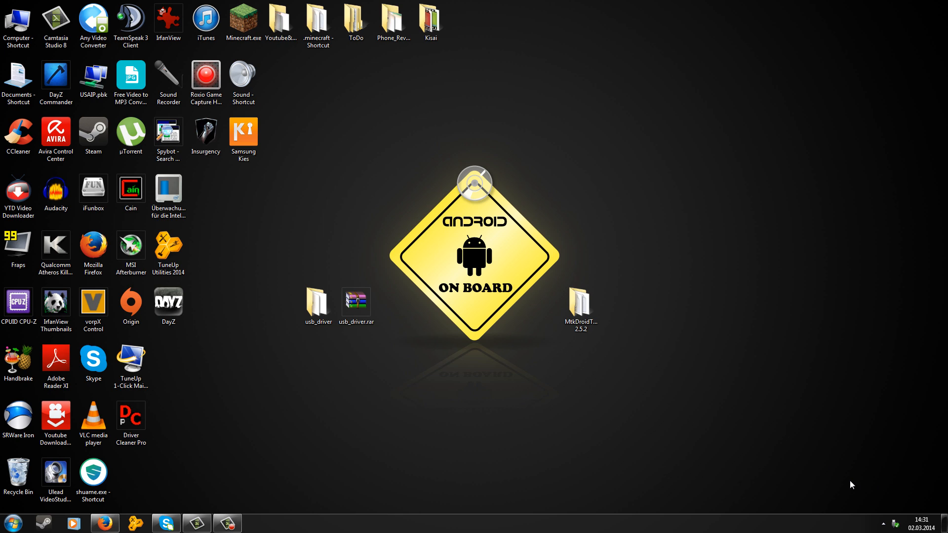
mouse_move(450, 467)
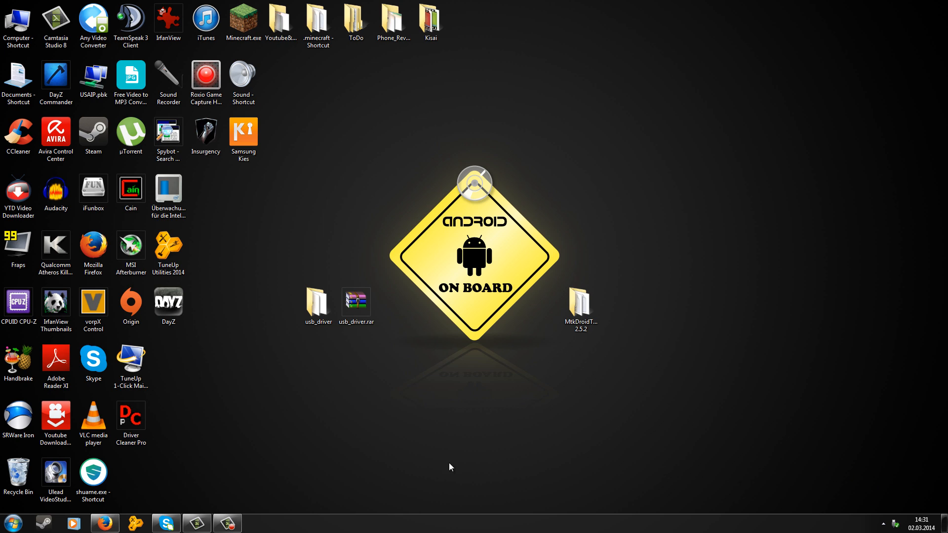
Reach Device Manager through Start > Control Panel > System.
click(11, 523)
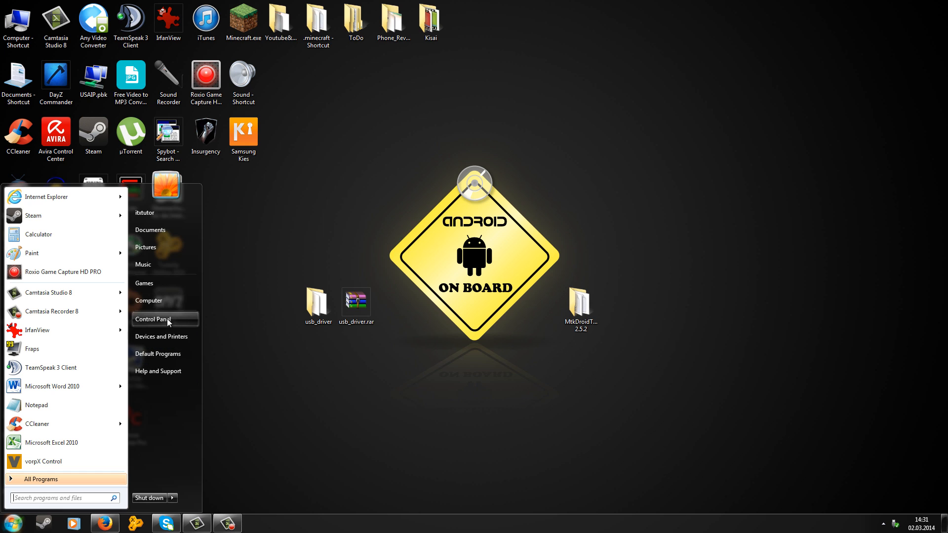
click(150, 319)
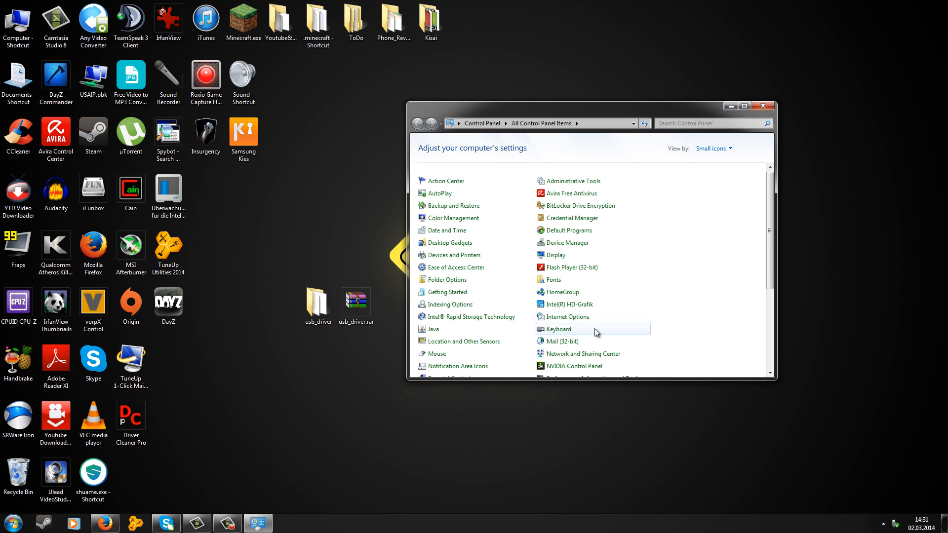
scroll(down, 3)
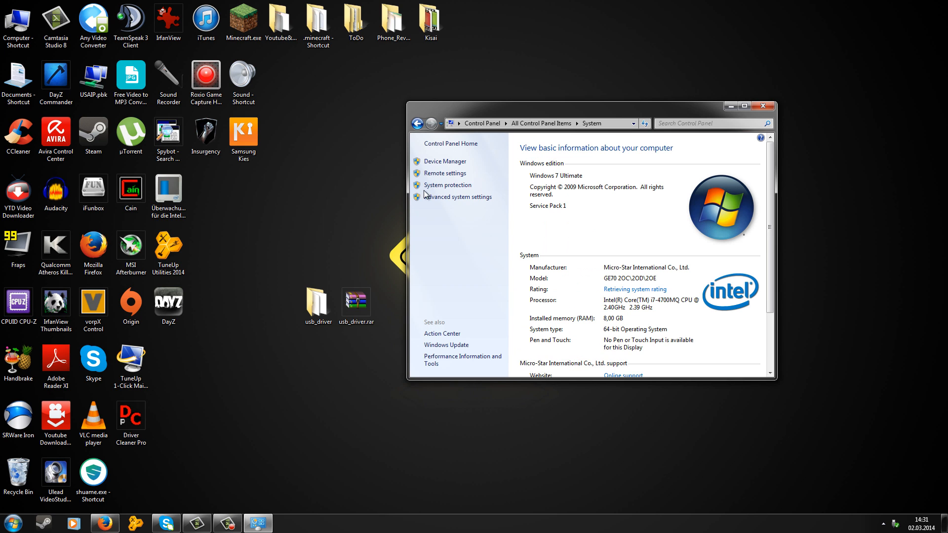
click(446, 161)
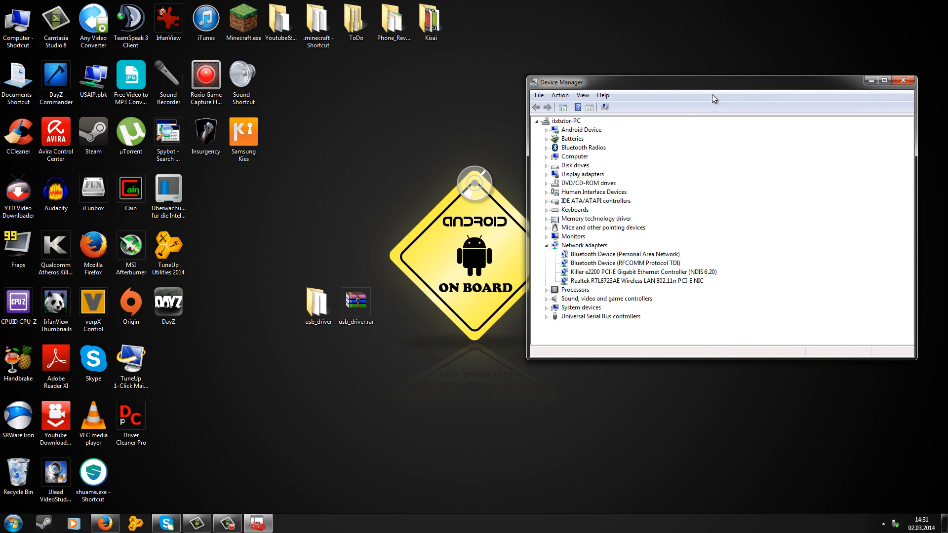
Start Update Driver Software for the Android Composite ADB Interface device.
click(546, 129)
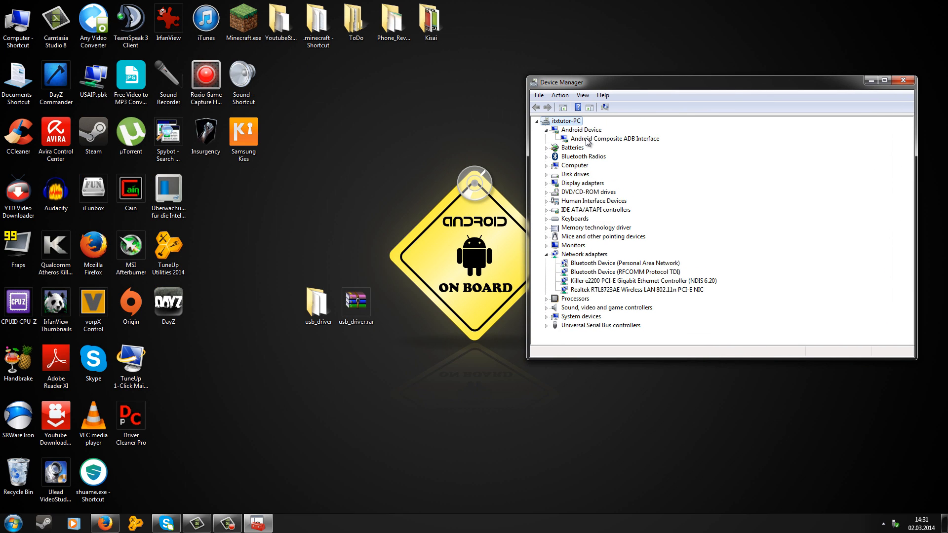
click(616, 138)
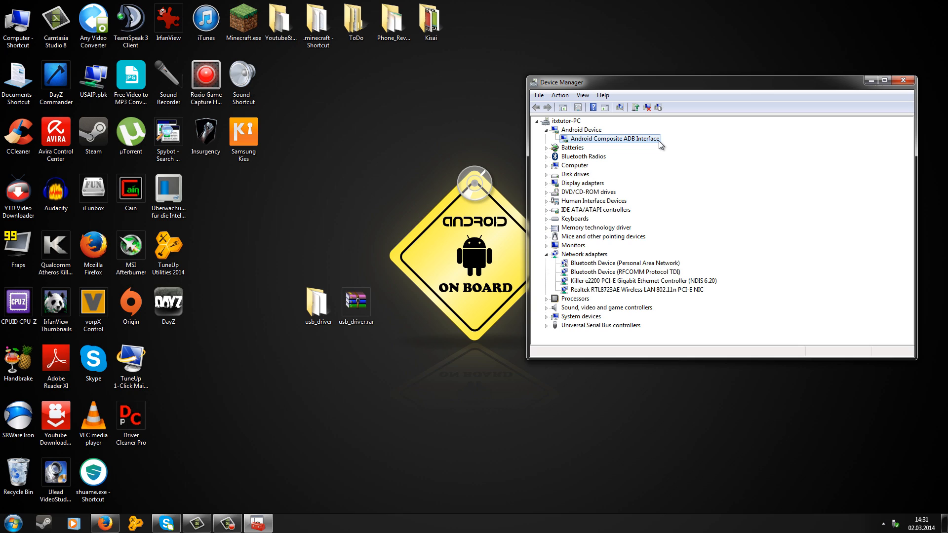
mouse_move(633, 144)
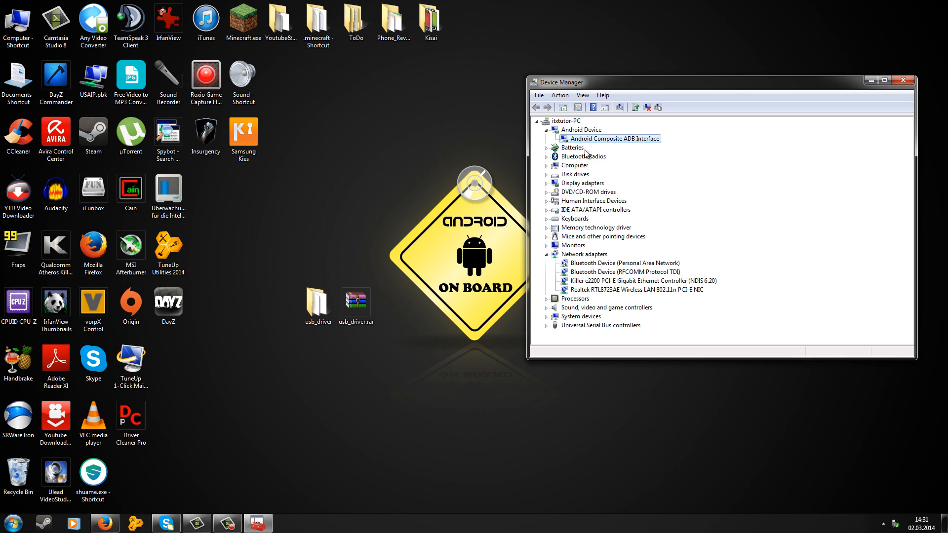
right_click(613, 139)
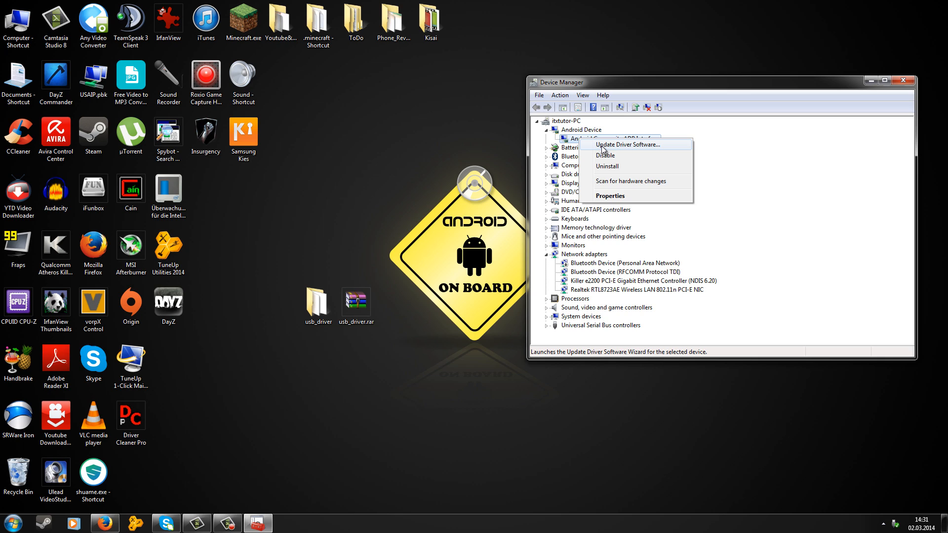
click(629, 145)
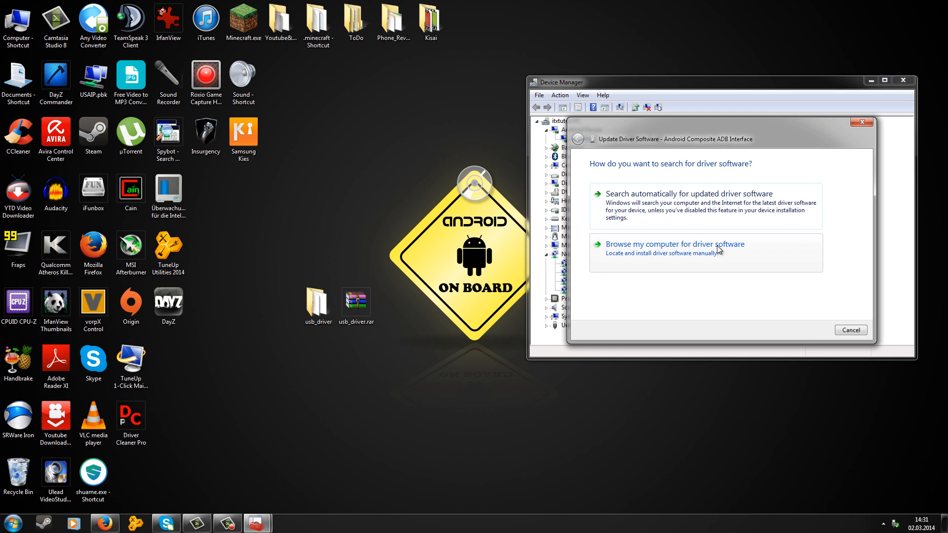
Browse manually and choose the desktop usb_driver folder as the driver location.
click(674, 244)
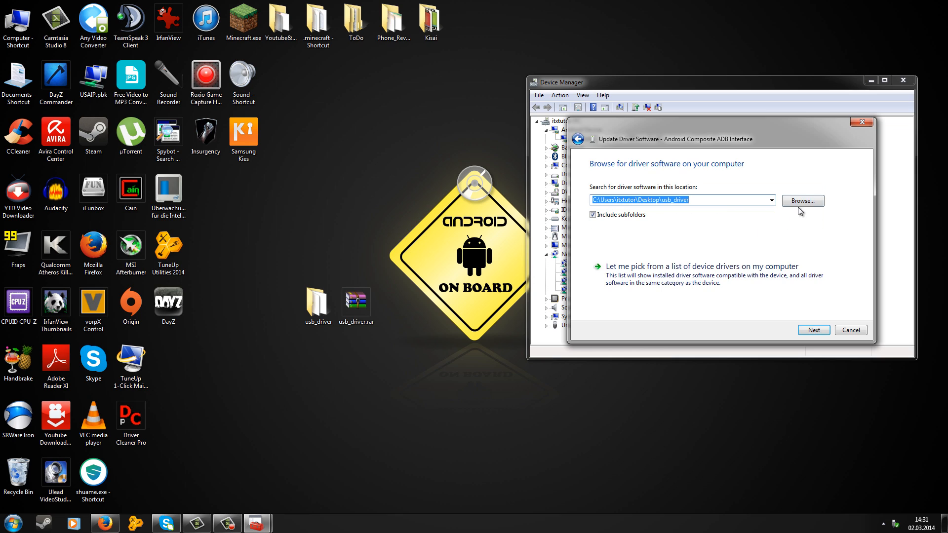
click(802, 200)
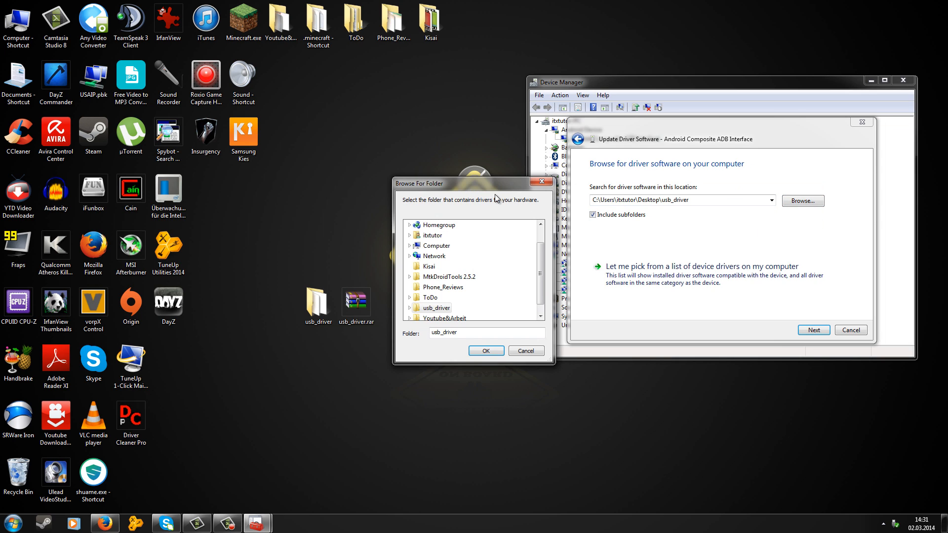
drag(473, 184, 460, 132)
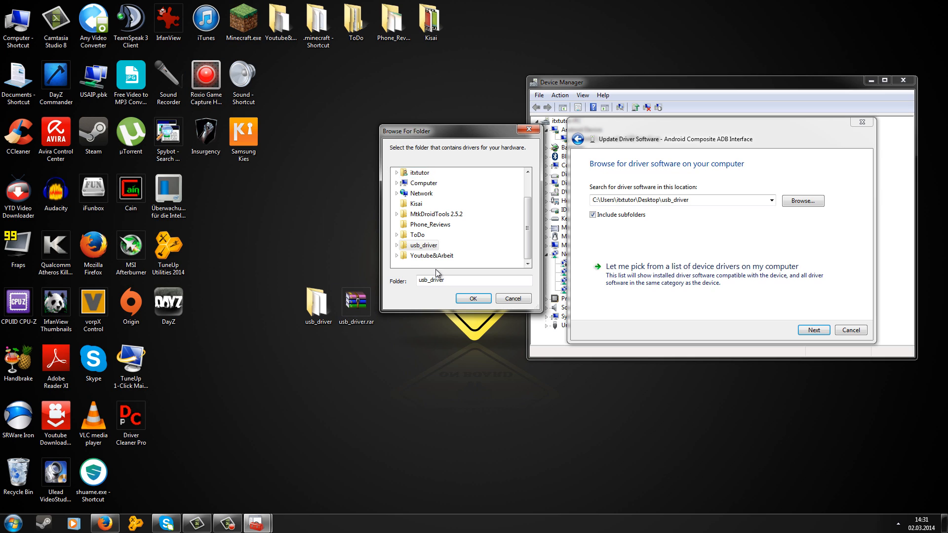
click(473, 298)
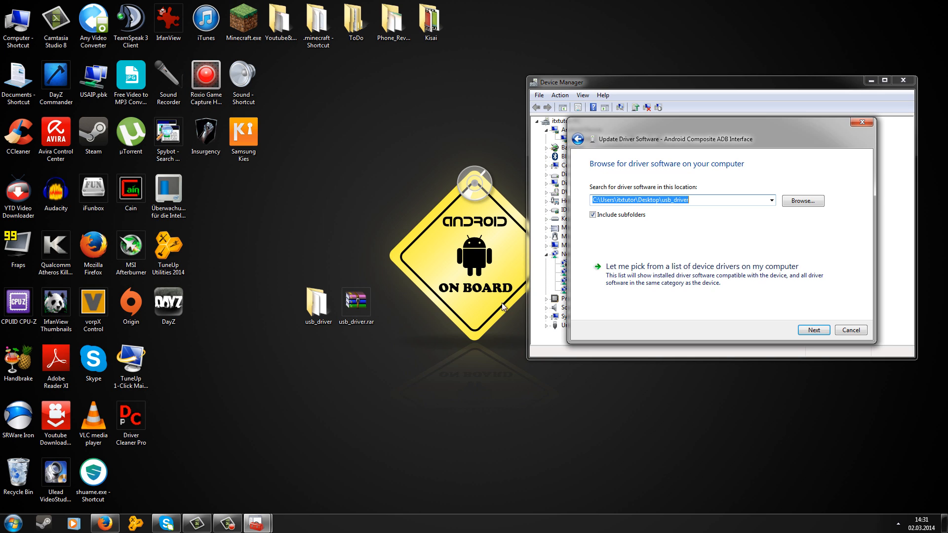
click(813, 330)
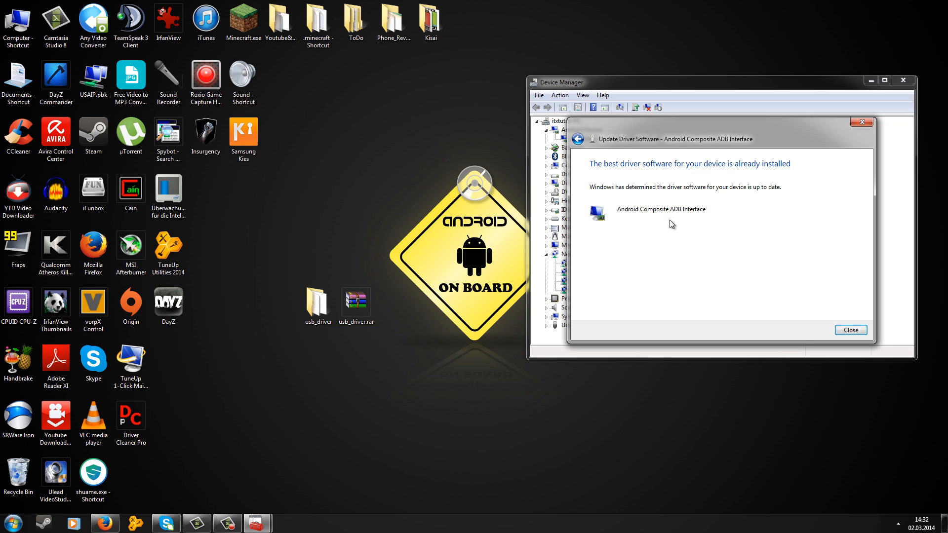
mouse_move(710, 220)
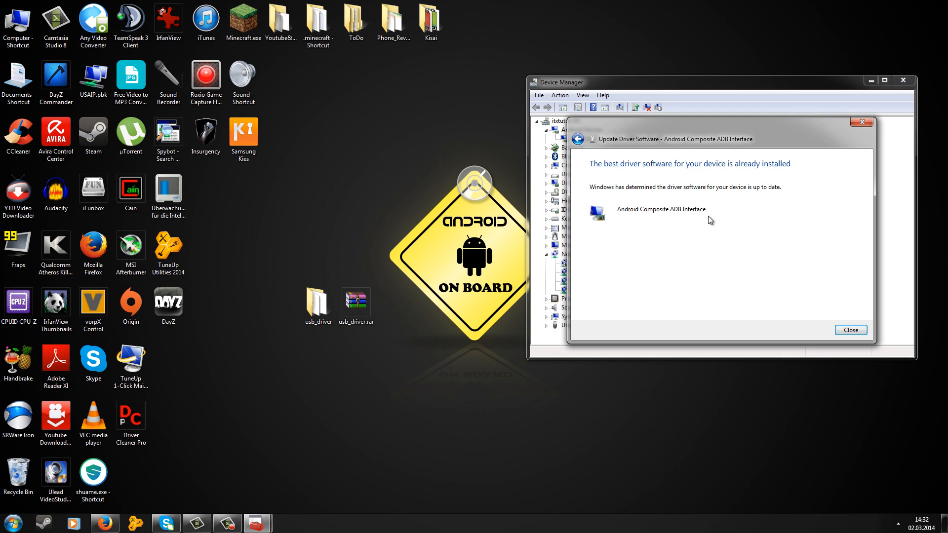
mouse_move(635, 226)
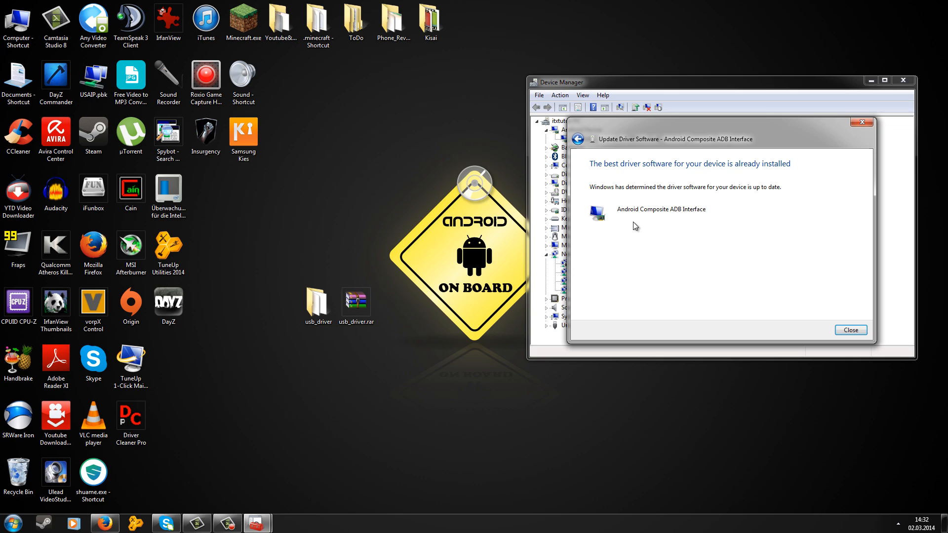
mouse_move(671, 220)
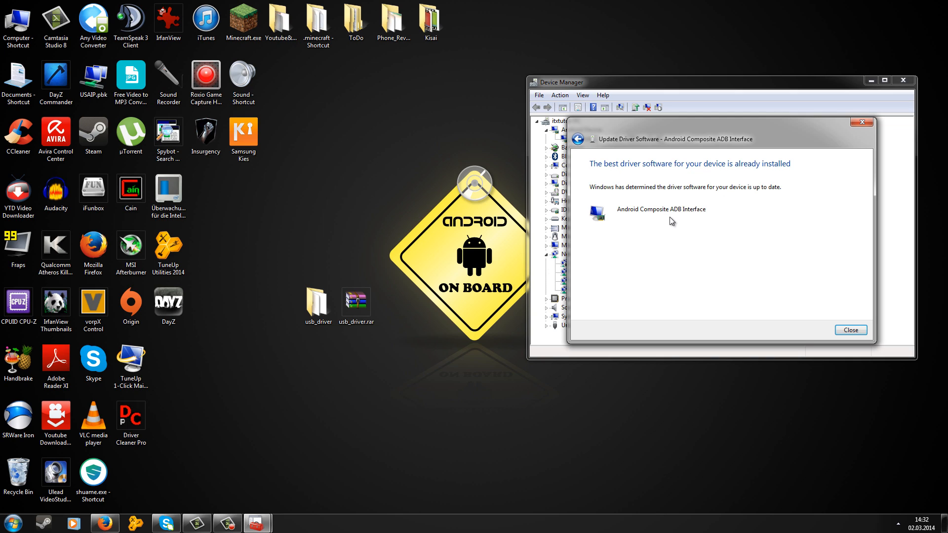
mouse_move(672, 222)
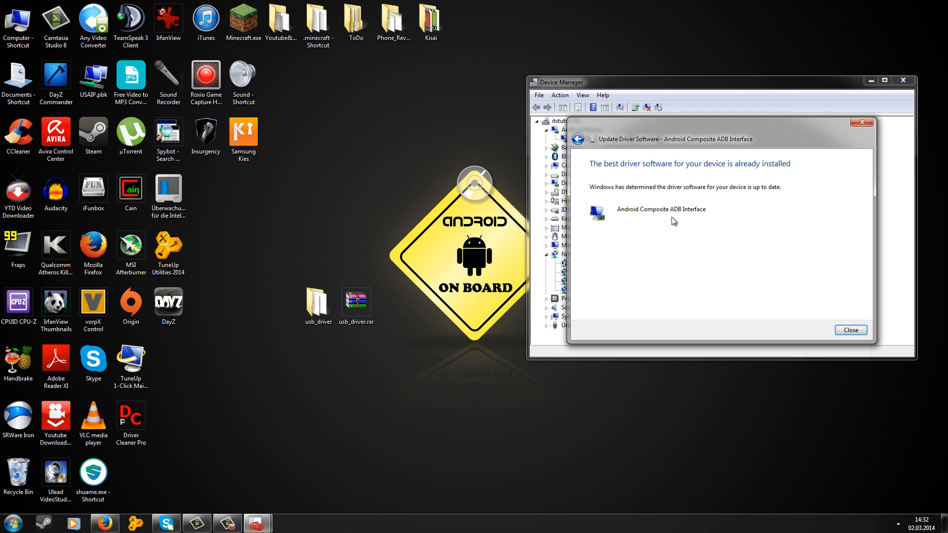
Close the driver update result reporting the best driver is already installed.
click(850, 330)
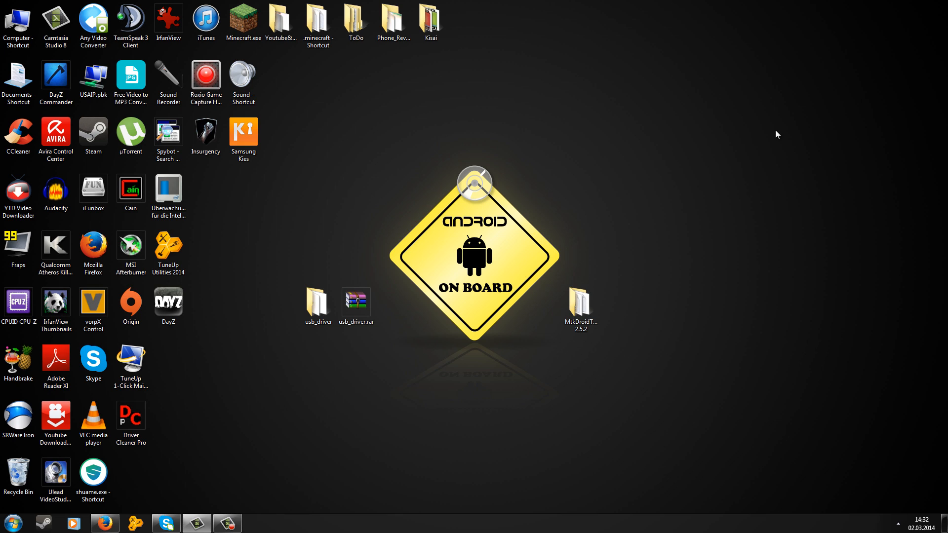
From the MtkDroidTools 2.5.2 folder, run MTKdroidTools.exe as administrator.
click(580, 308)
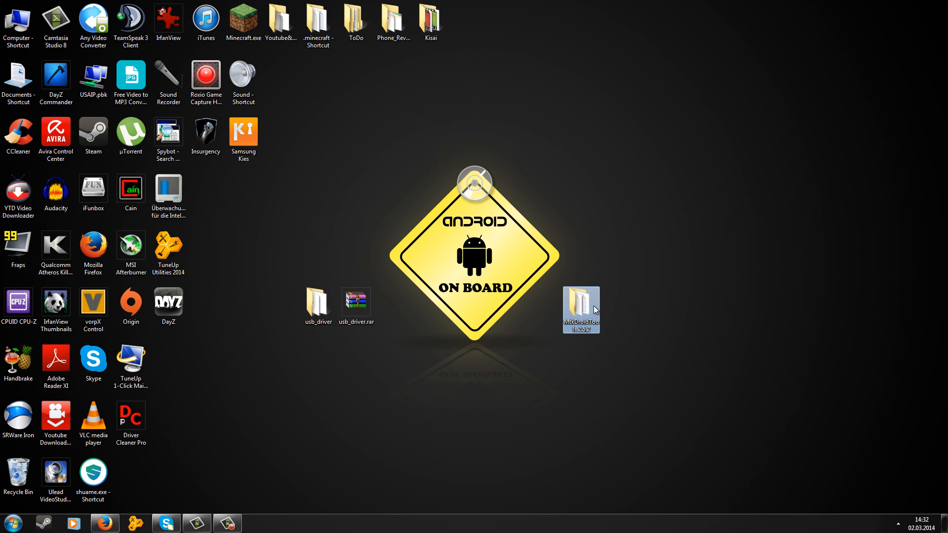
double_click(581, 305)
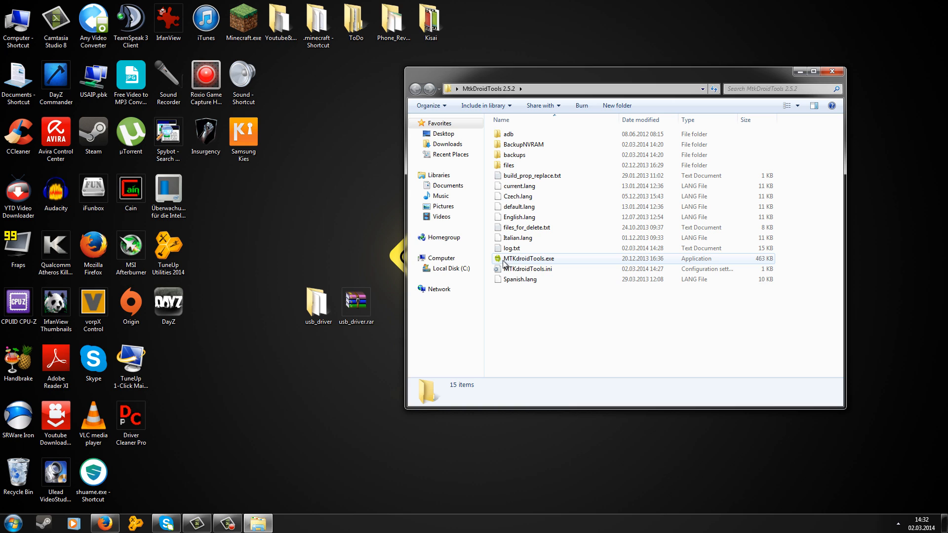
mouse_move(540, 261)
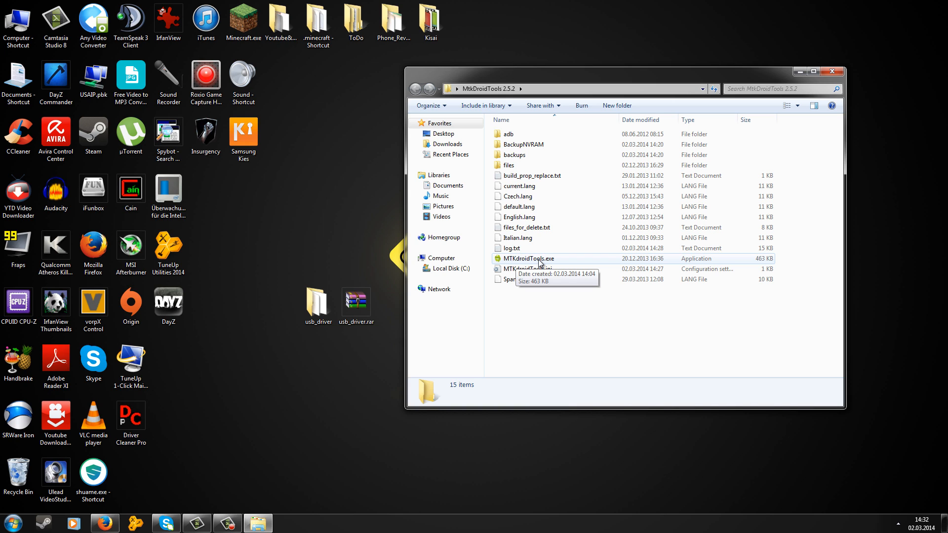
right_click(528, 259)
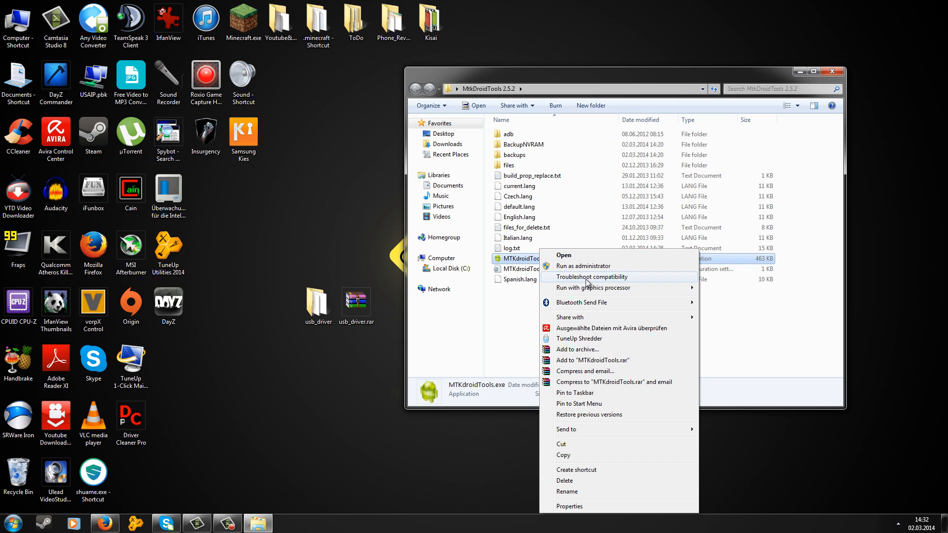
click(562, 255)
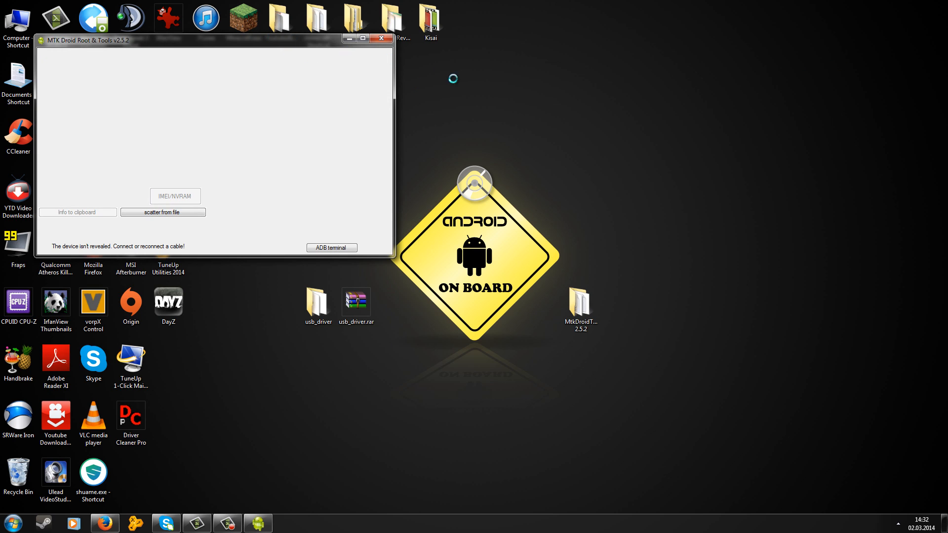
mouse_move(565, 150)
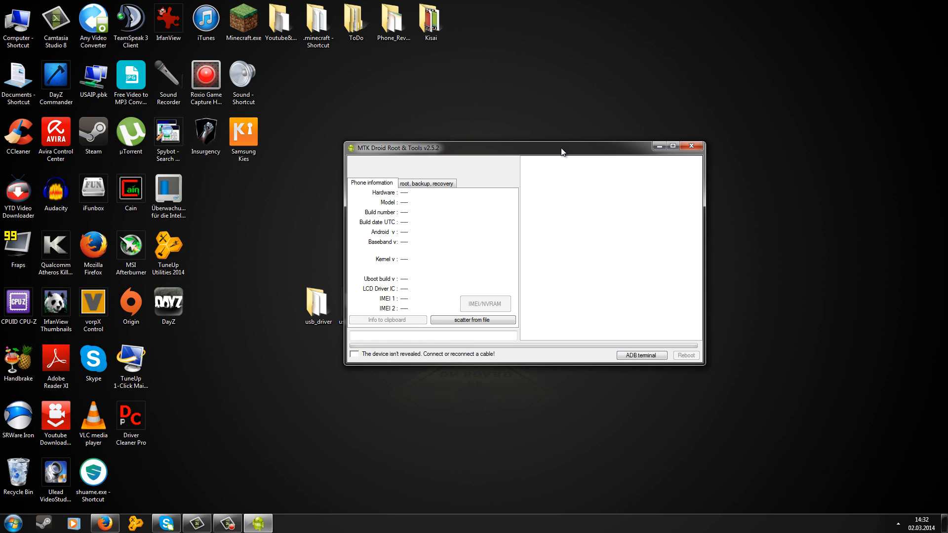
mouse_move(475, 181)
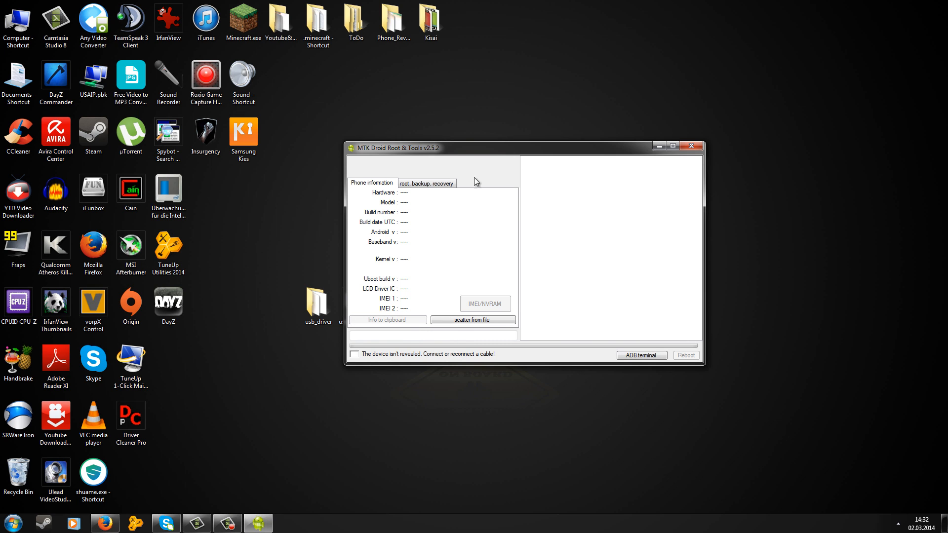
mouse_move(461, 180)
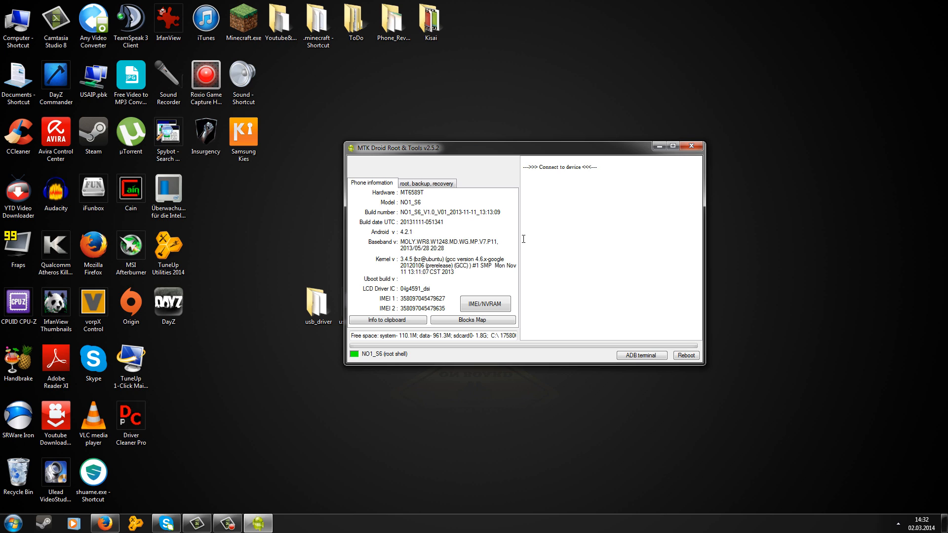
mouse_move(409, 198)
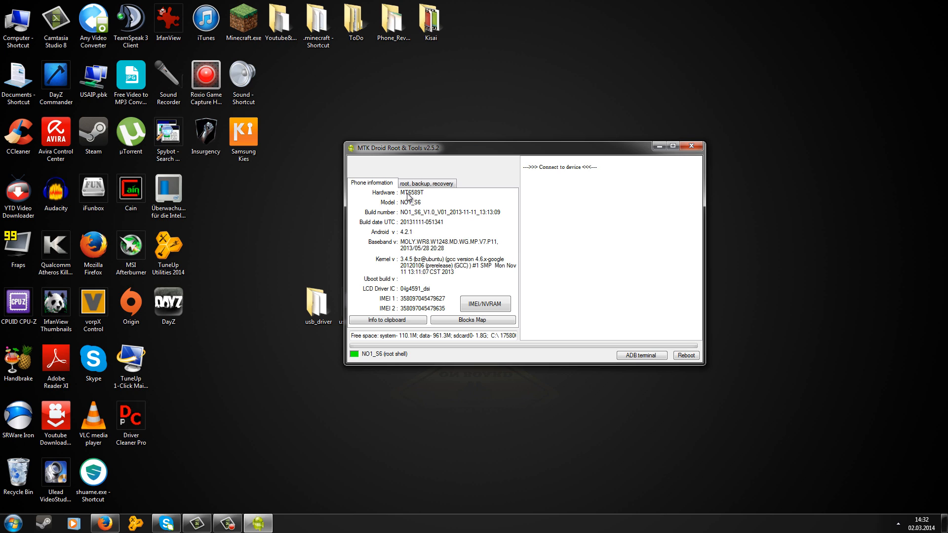
mouse_move(428, 206)
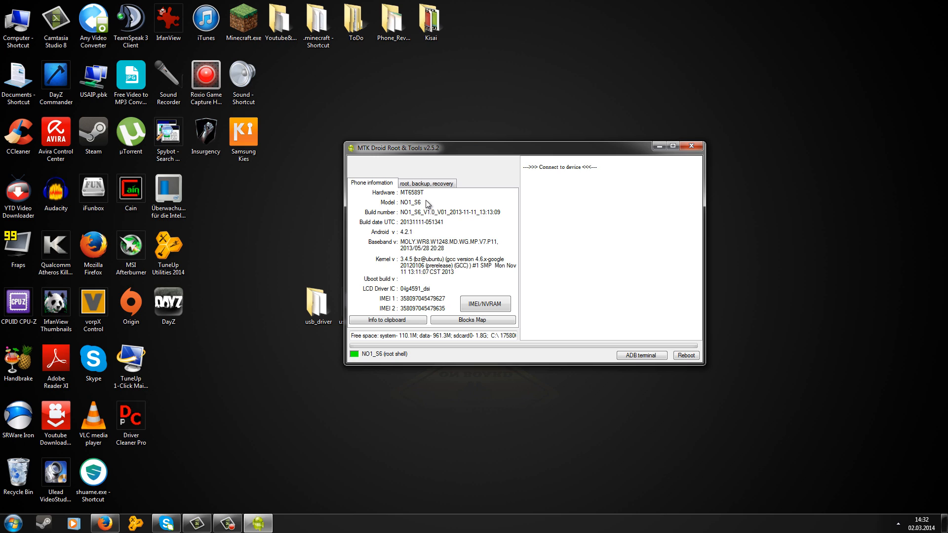
mouse_move(437, 225)
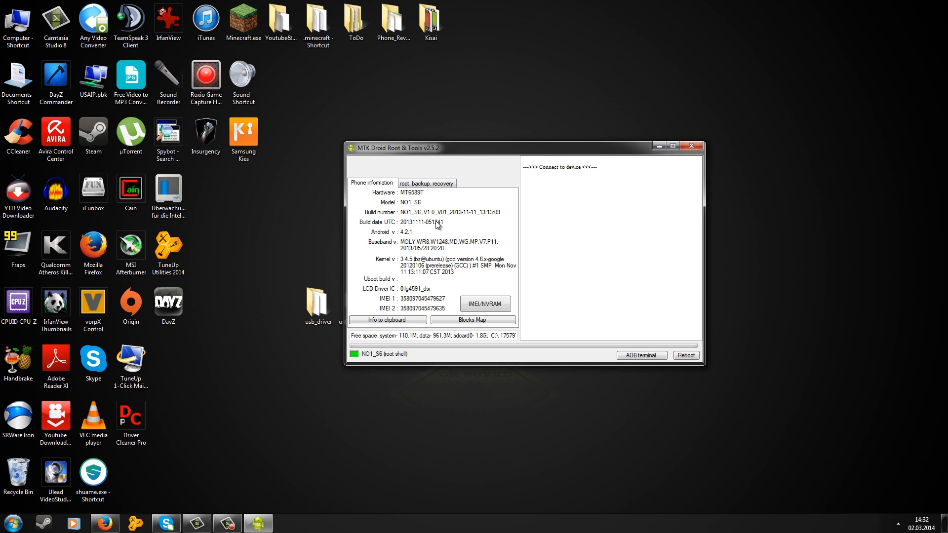
mouse_move(430, 303)
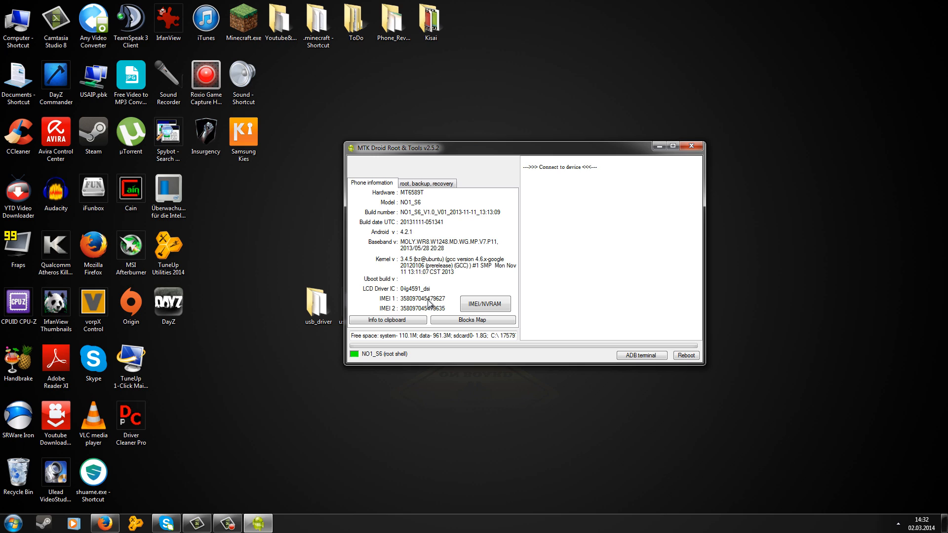
mouse_move(416, 233)
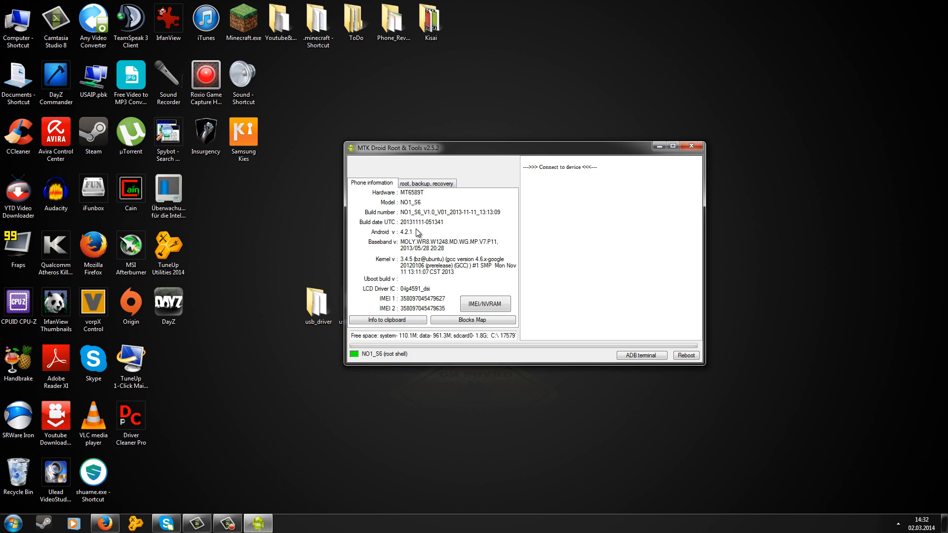
mouse_move(419, 247)
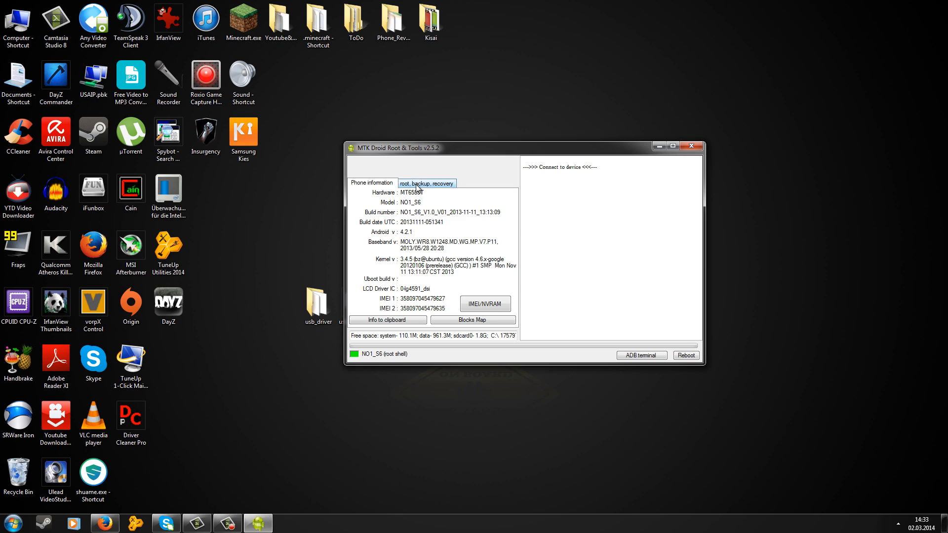
click(427, 184)
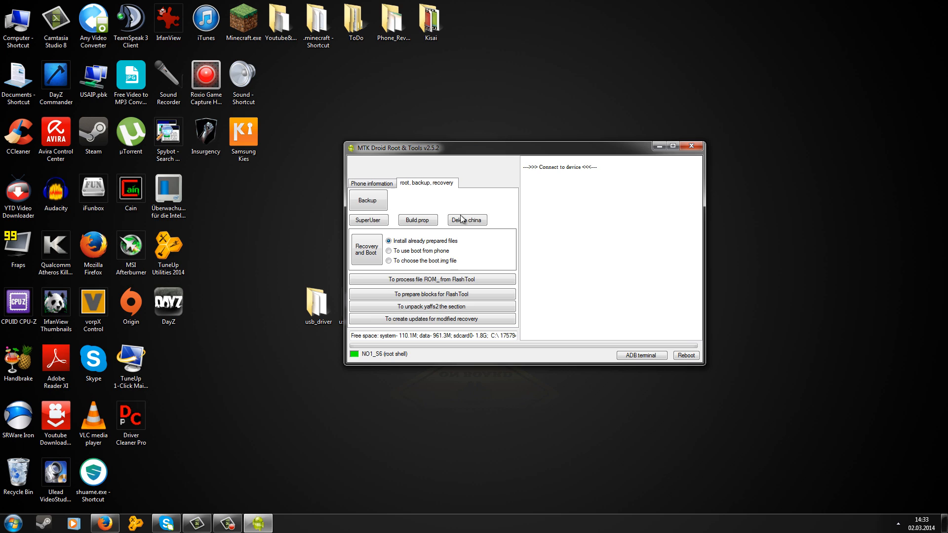
click(373, 183)
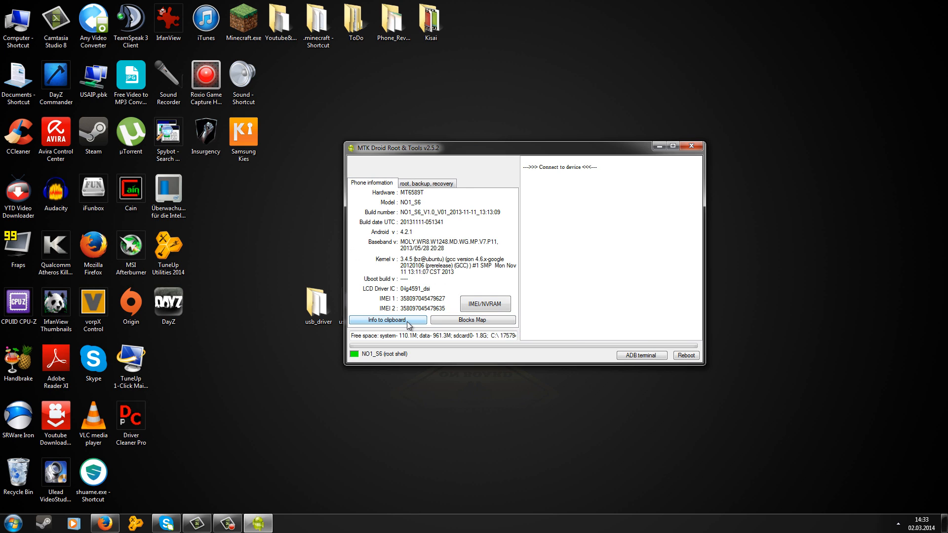
mouse_move(484, 303)
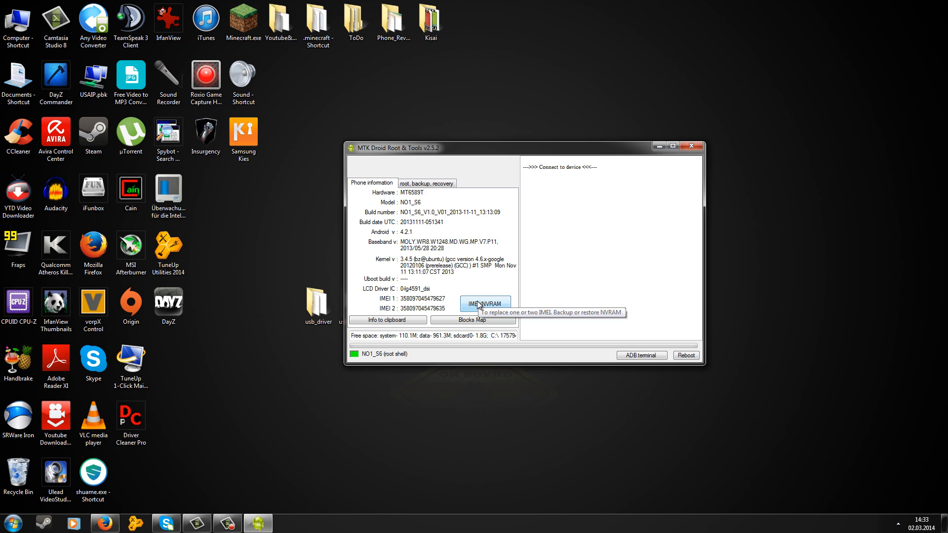
mouse_move(535, 291)
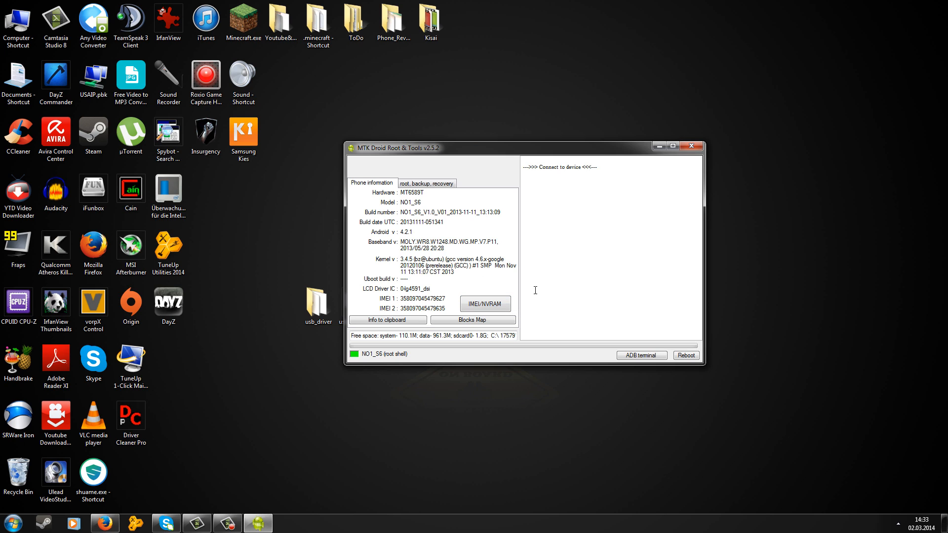
mouse_move(364, 256)
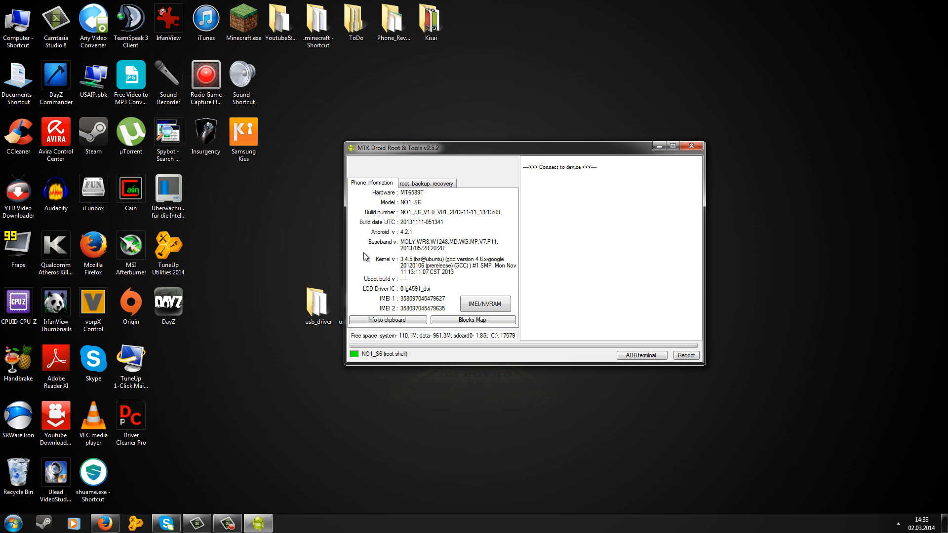